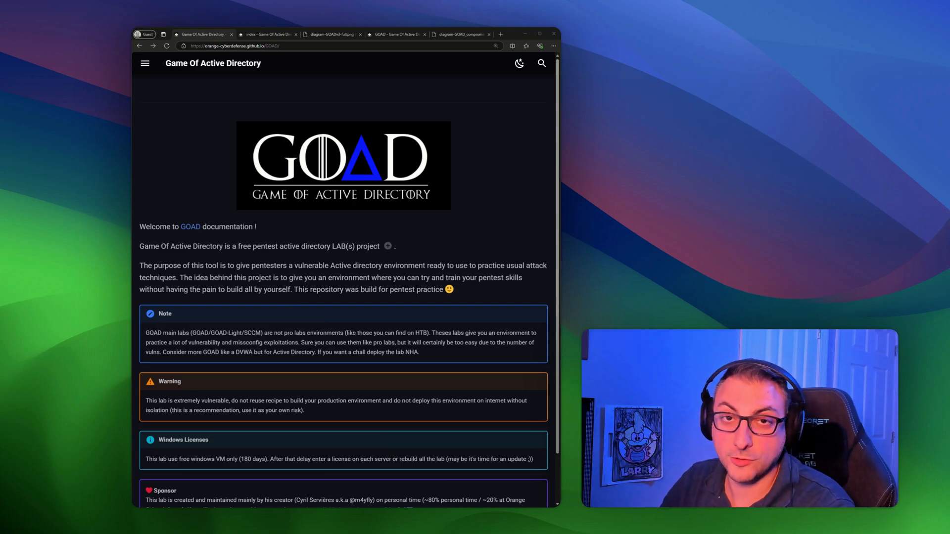
{"action": "mouse_move", "coordinate": [443, 211]}
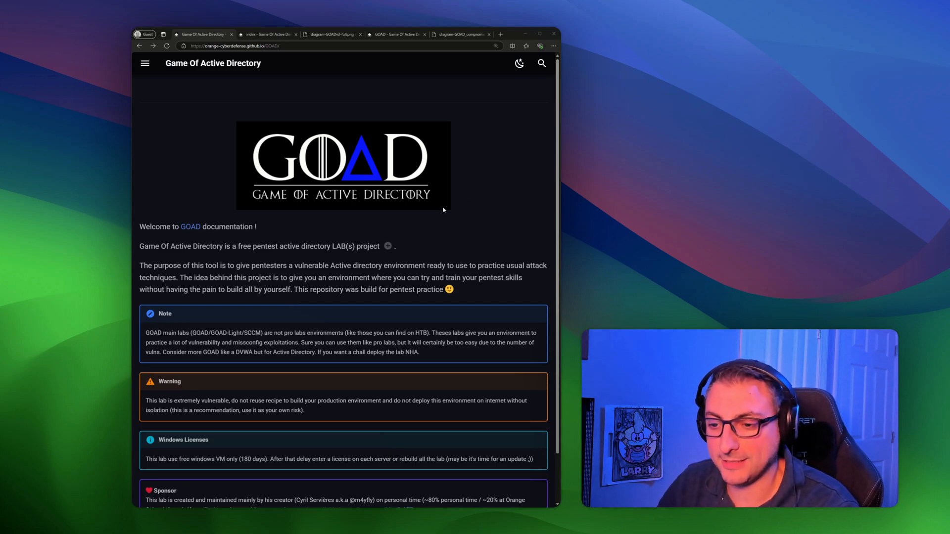
{"action": "mouse_move", "coordinate": [325, 257]}
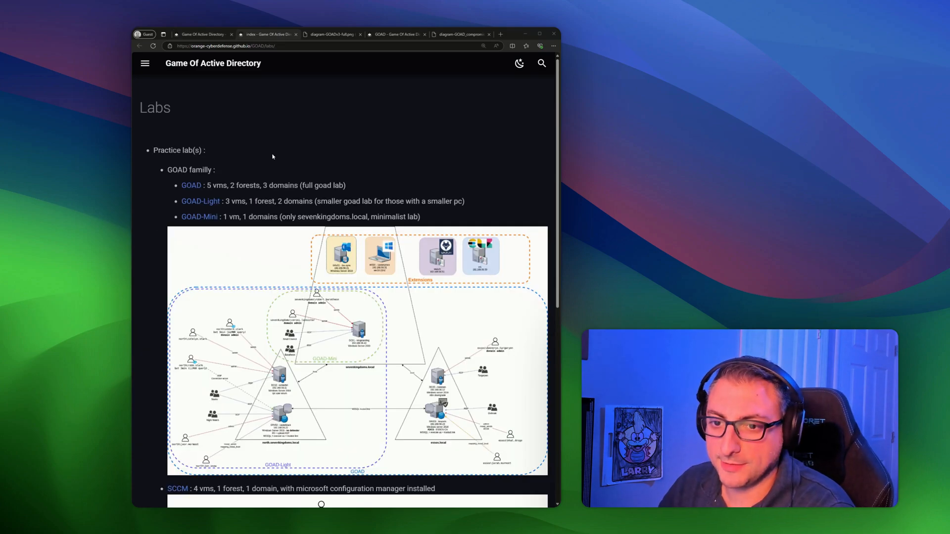
{"action": "mouse_move", "coordinate": [202, 190]}
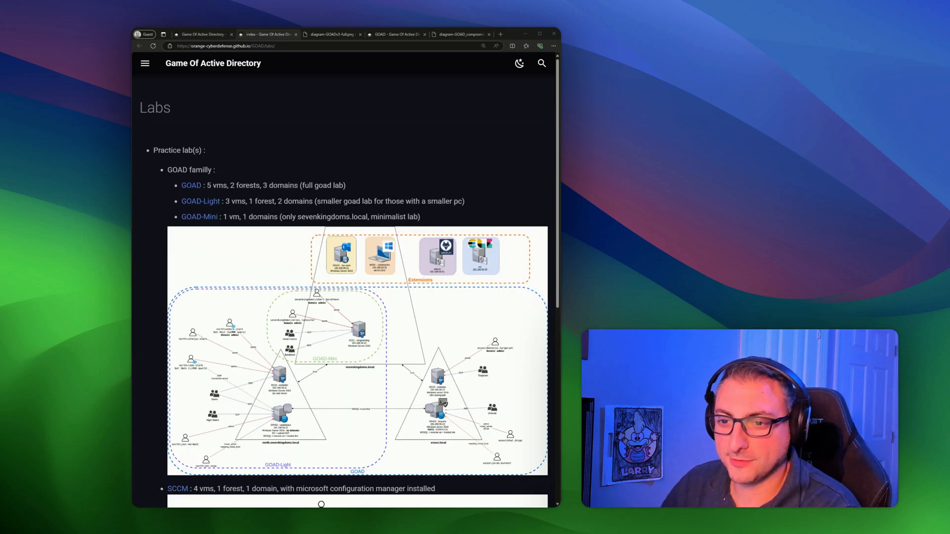
Scroll past the GOAD family list to reach the full GOADv3 lab diagram
{"action": "scroll", "scroll_direction": "down", "scroll_amount": 3}
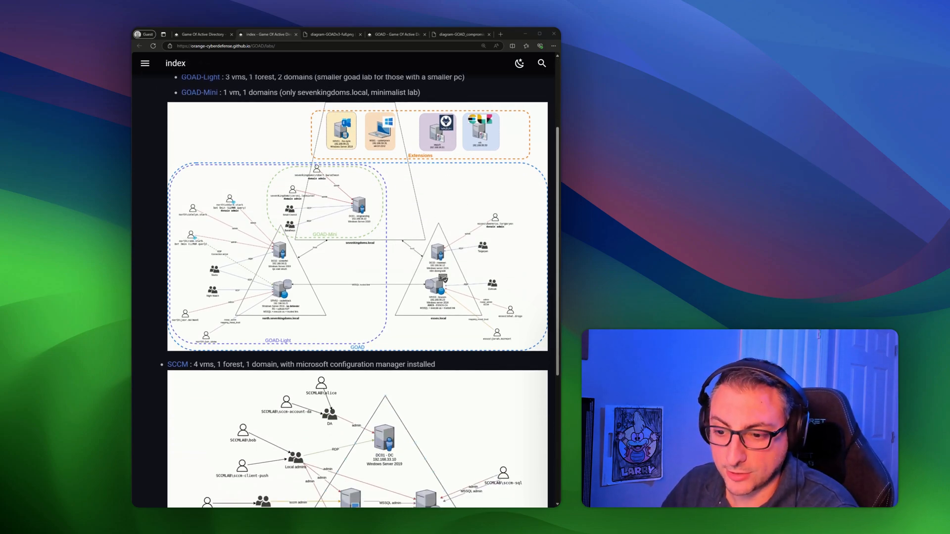
{"action": "scroll", "scroll_direction": "down", "scroll_amount": 3}
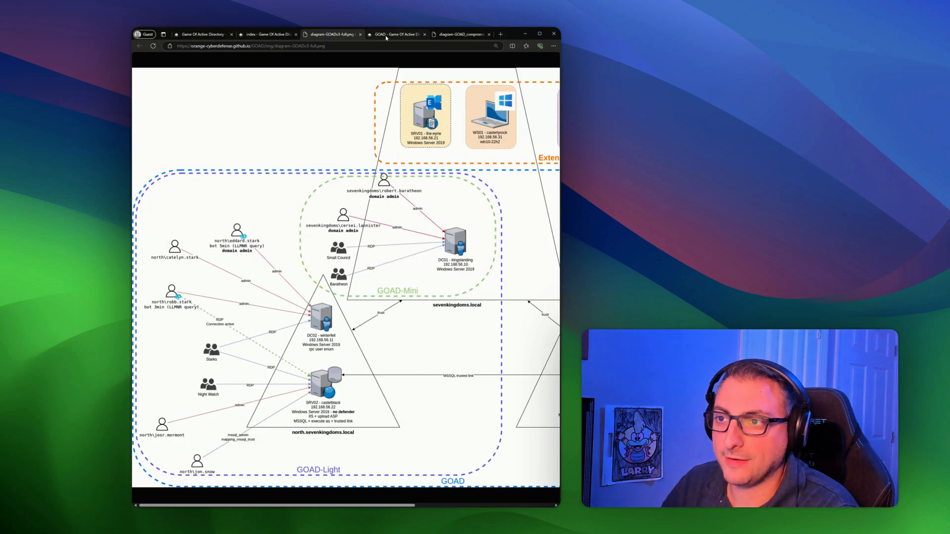
Review the GOAD lab page's servers and permissions sections, then return to its three-domain diagram
{"action": "left_click", "coordinate": [398, 35]}
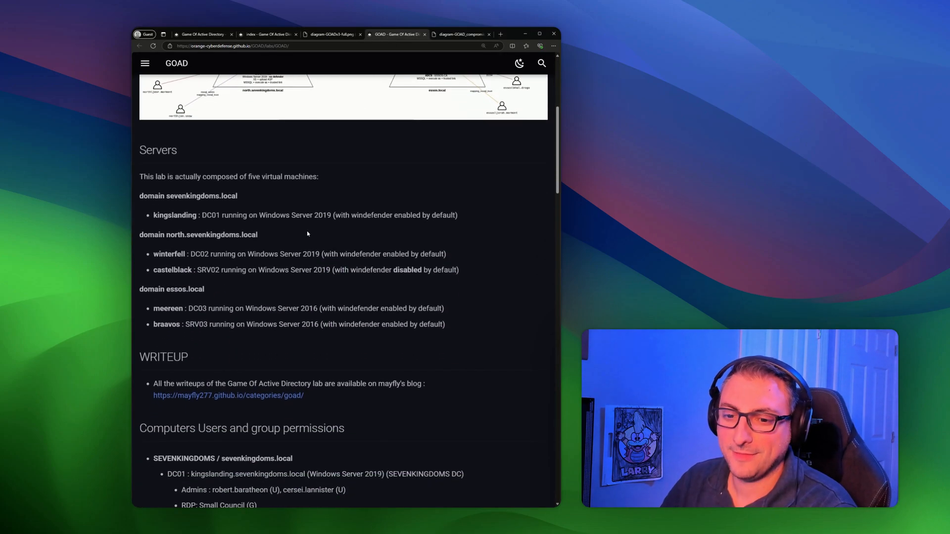
{"action": "scroll", "scroll_direction": "down", "scroll_amount": 3}
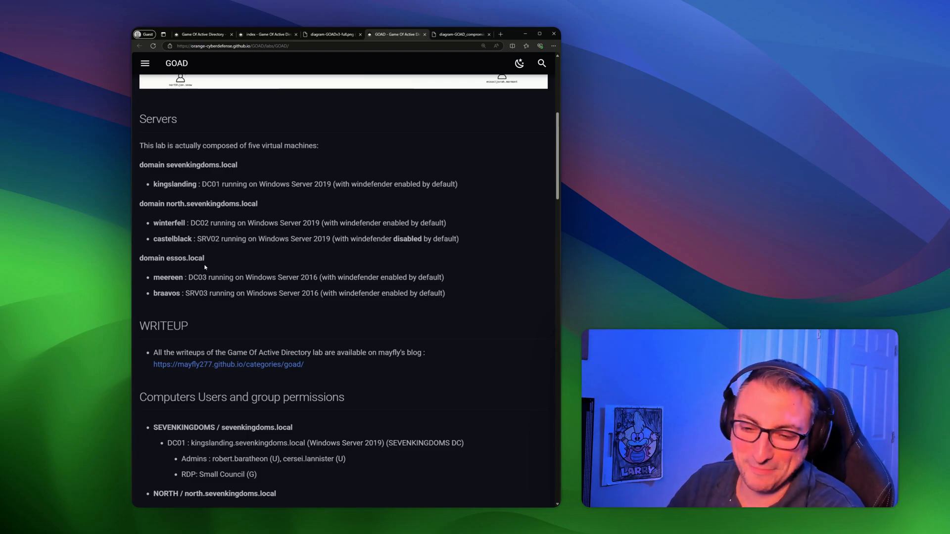
{"action": "scroll", "scroll_direction": "down", "scroll_amount": 3}
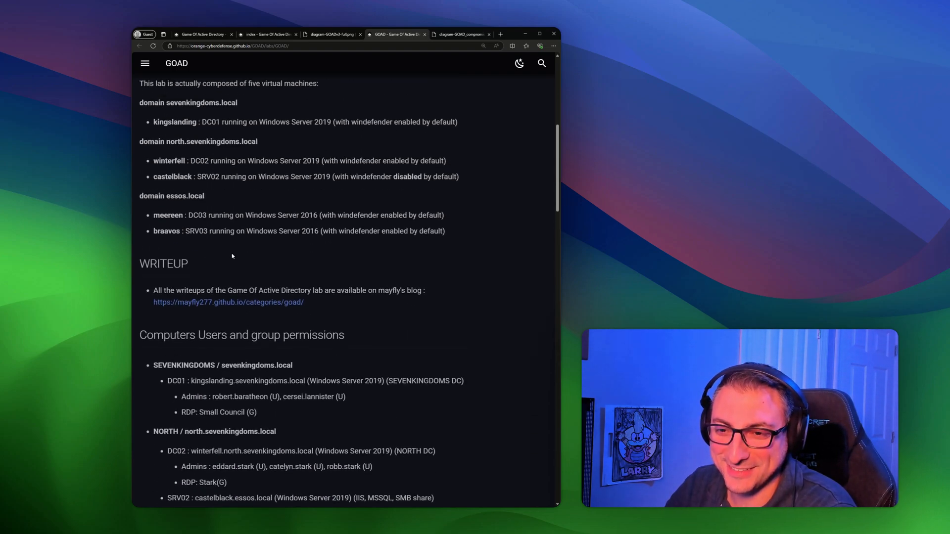
{"action": "scroll", "scroll_direction": "up", "scroll_amount": 3}
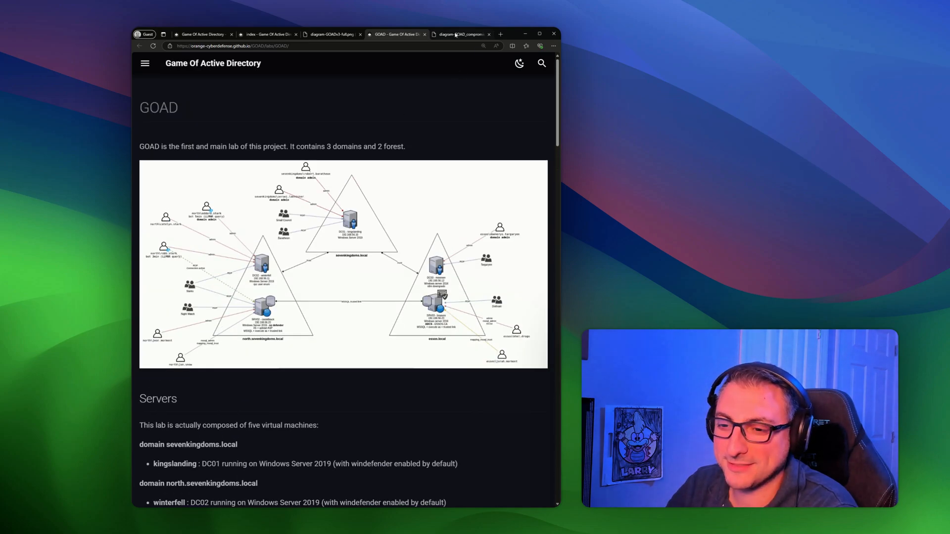
View the GOAD_compromission_Path_dark diagram's routes through north and essos to castelblack and braavos
{"action": "left_click", "coordinate": [462, 34]}
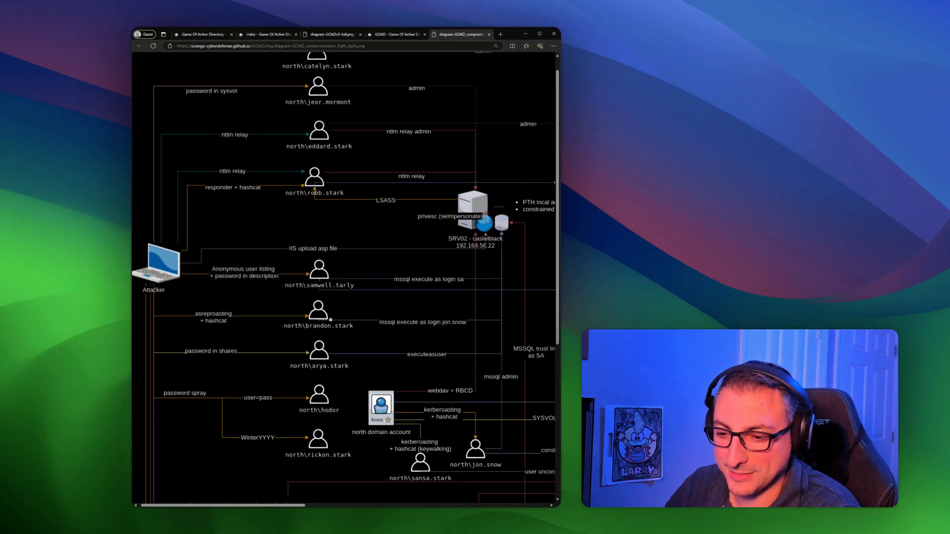
{"action": "scroll", "scroll_direction": "down", "scroll_amount": 3}
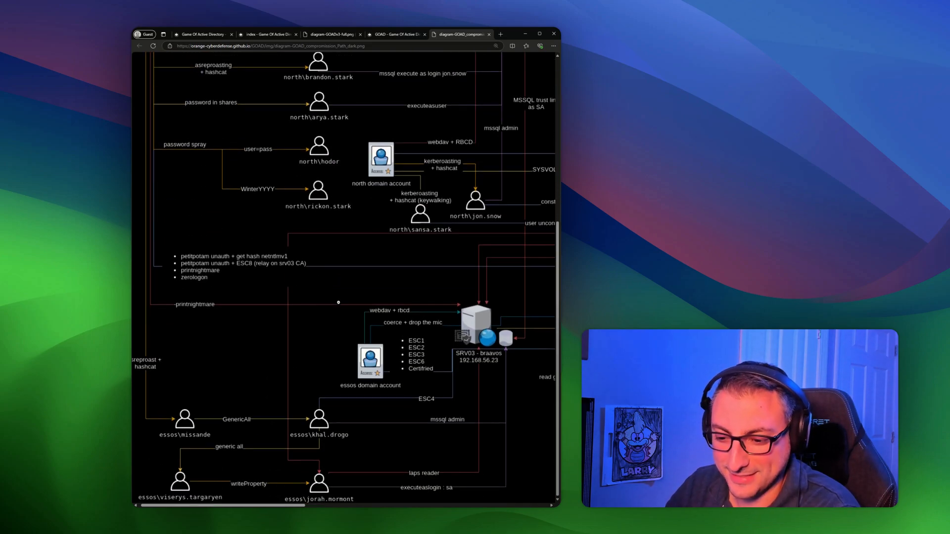